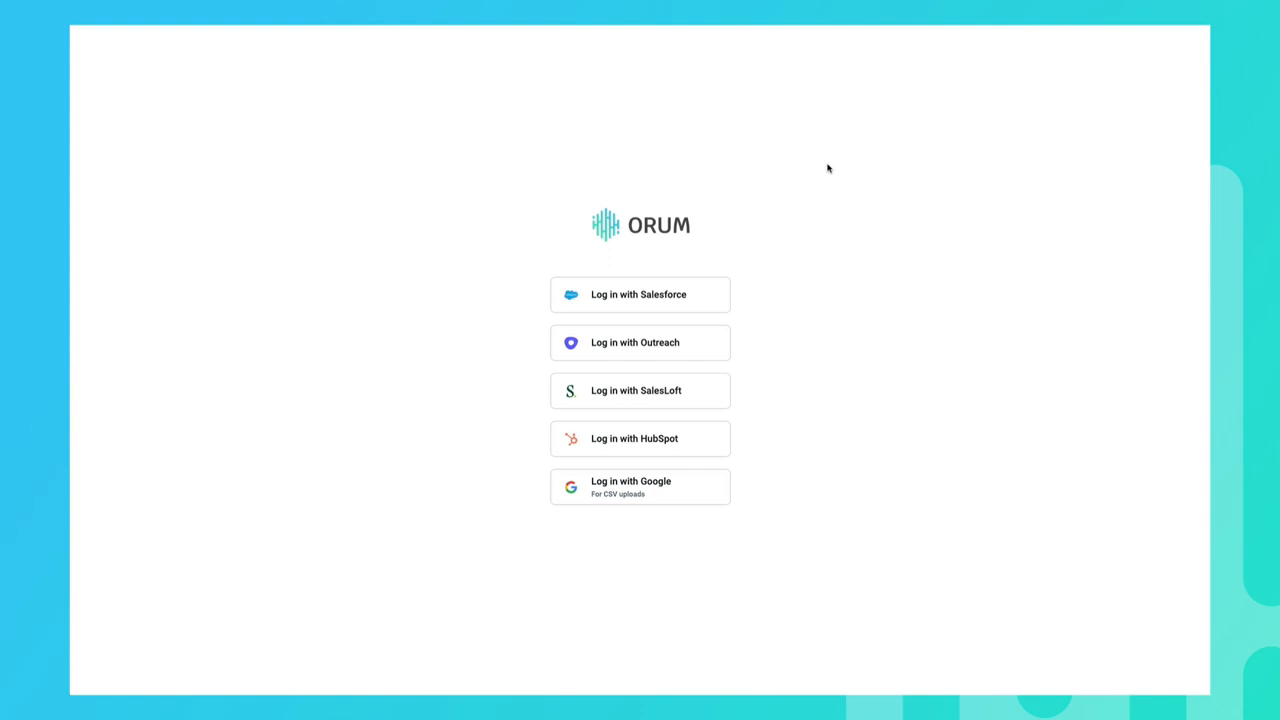
- Sign in to Orum with the Salesforce account
{"action": "left_click", "coordinate": [640, 488]}
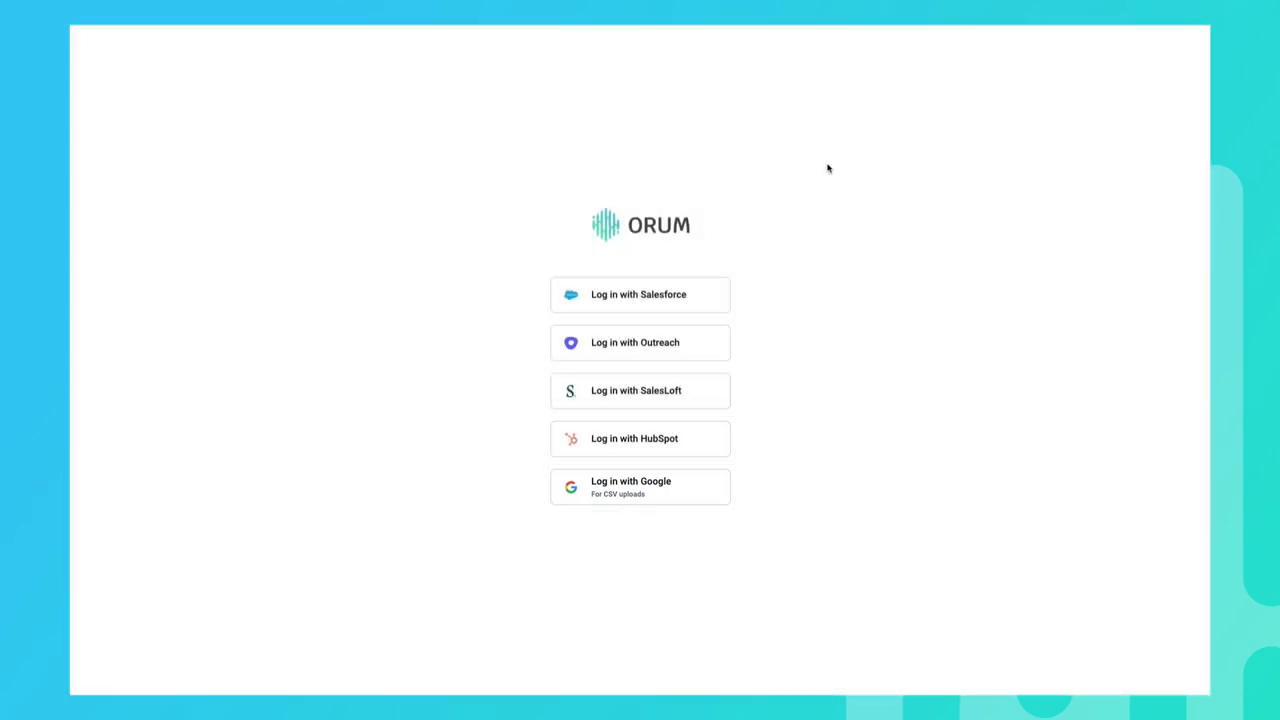
{"action": "mouse_move", "coordinate": [770, 208]}
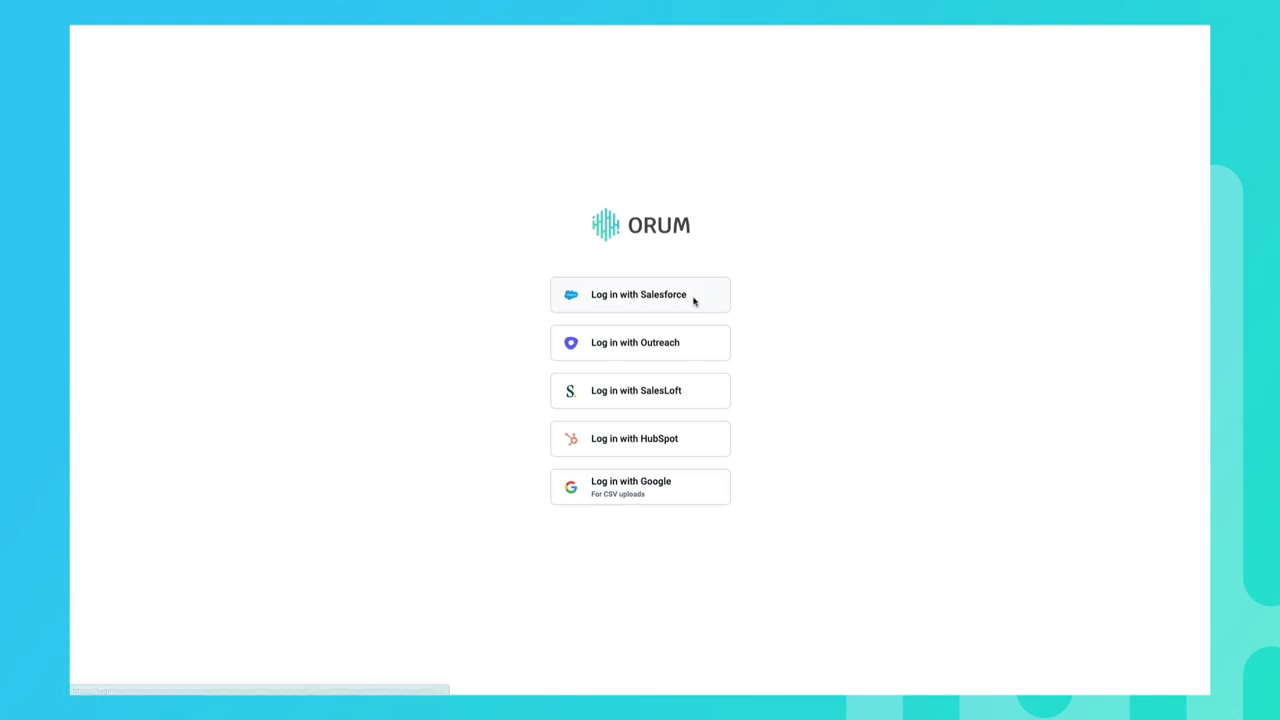
{"action": "left_click", "coordinate": [640, 294]}
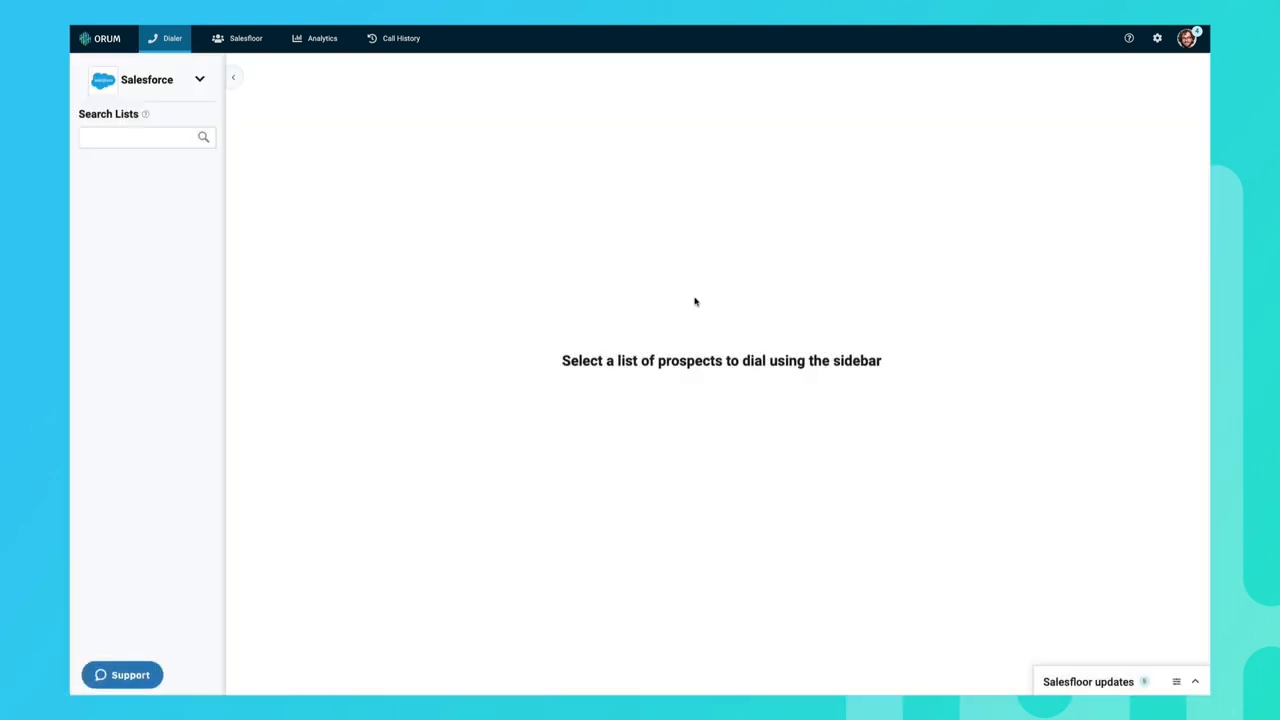
- Load the Orum Product Demo prospect list with its all sequence due tasks view
{"action": "left_click", "coordinate": [140, 136]}
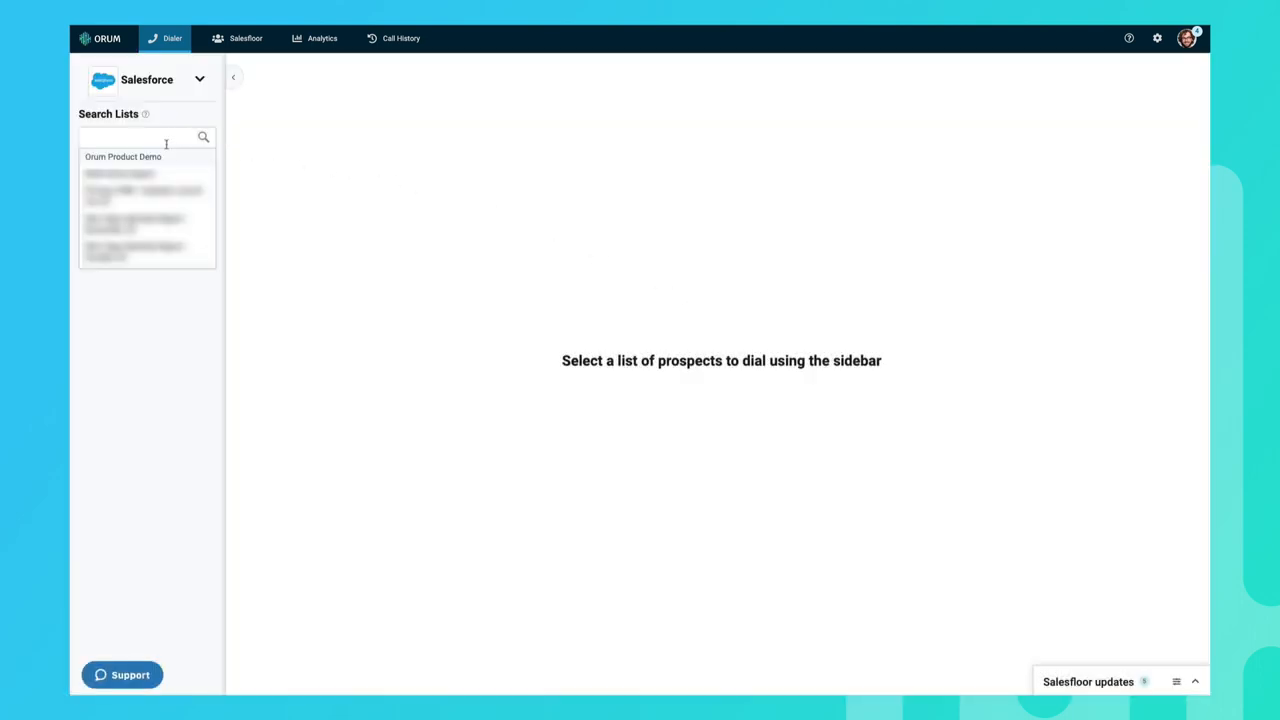
{"action": "left_click", "coordinate": [124, 156]}
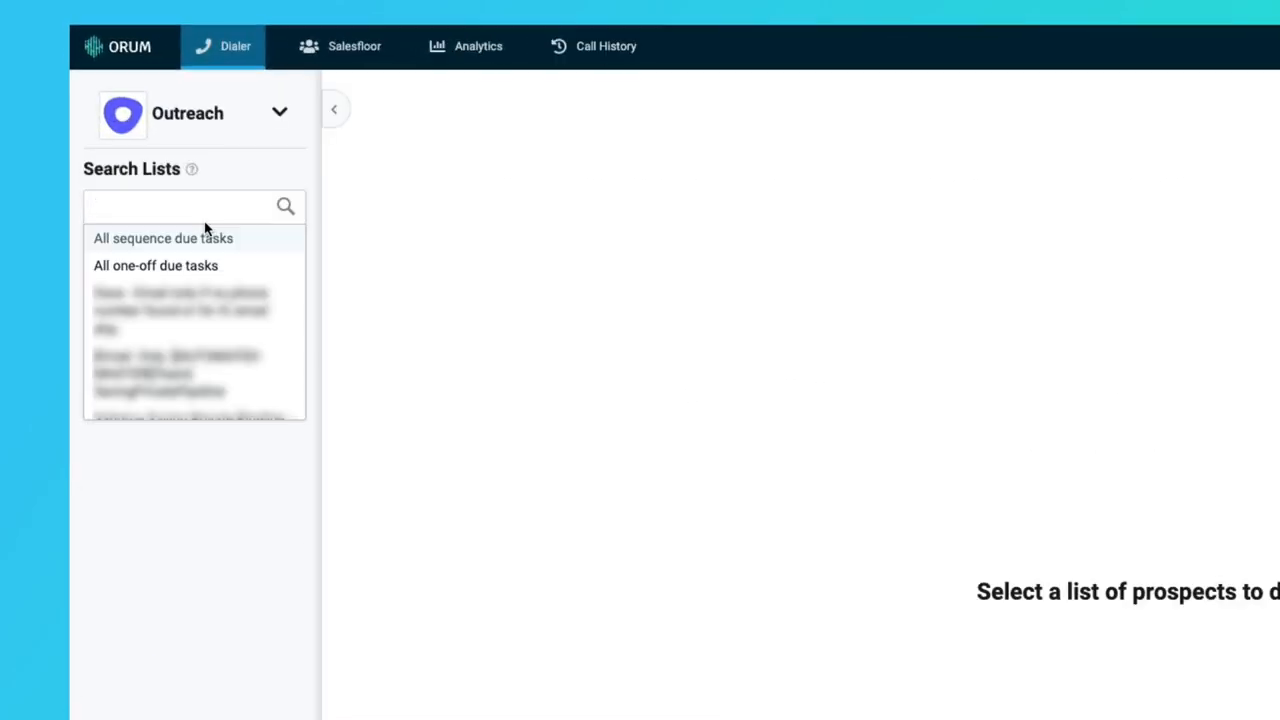
{"action": "mouse_move", "coordinate": [260, 248]}
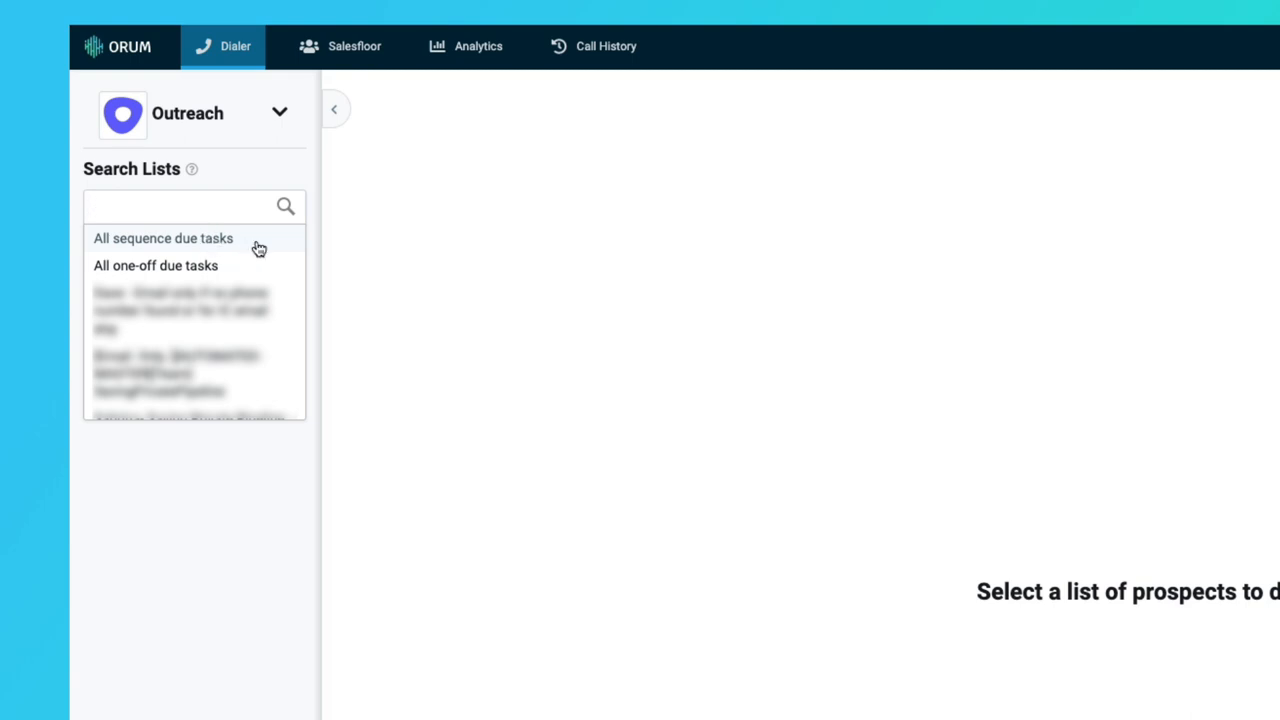
{"action": "left_click", "coordinate": [190, 206]}
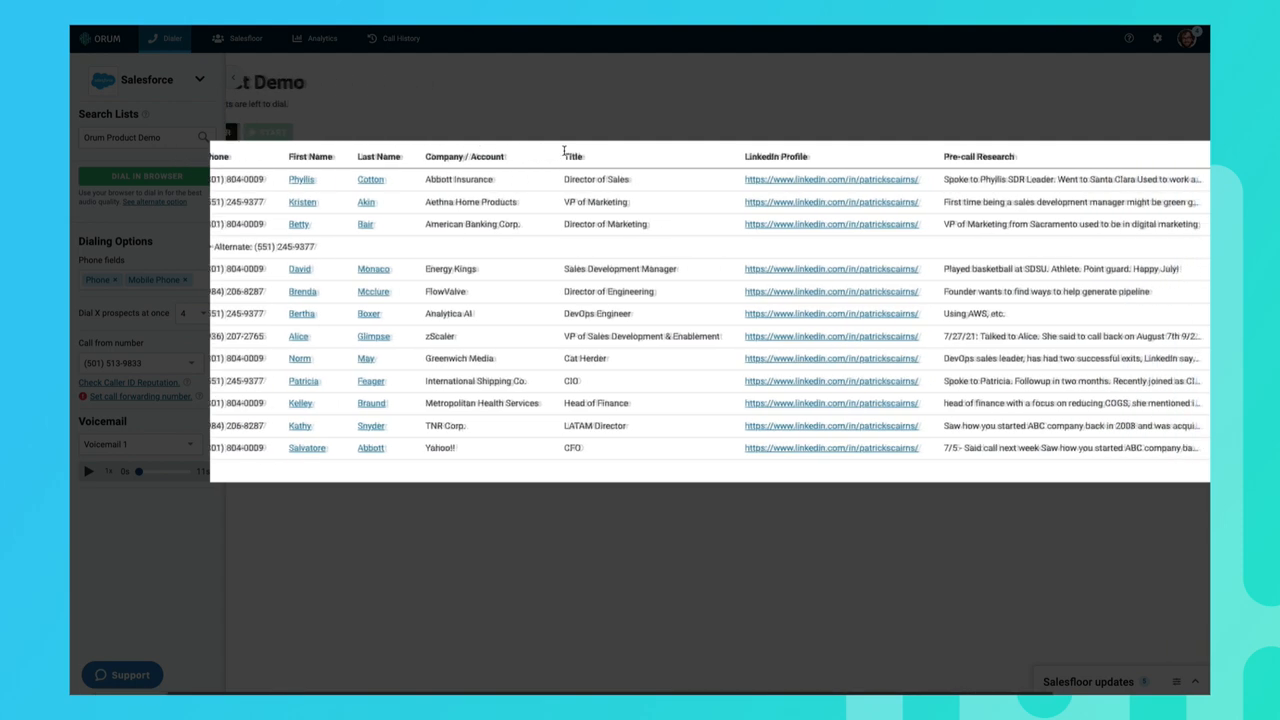
- Filter the list to prospects whose local time is between 8:00 AM and 6:00 PM
{"action": "scroll", "scroll_direction": "right", "scroll_amount": 3}
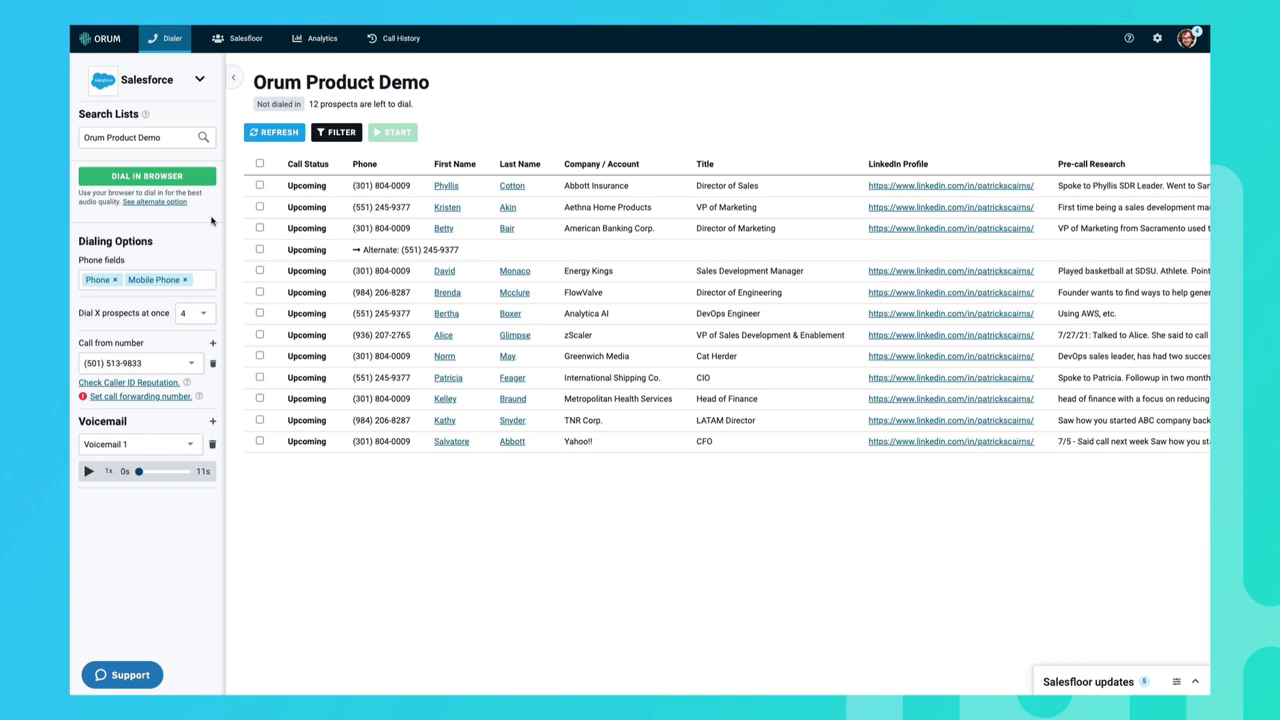
{"action": "mouse_move", "coordinate": [336, 132]}
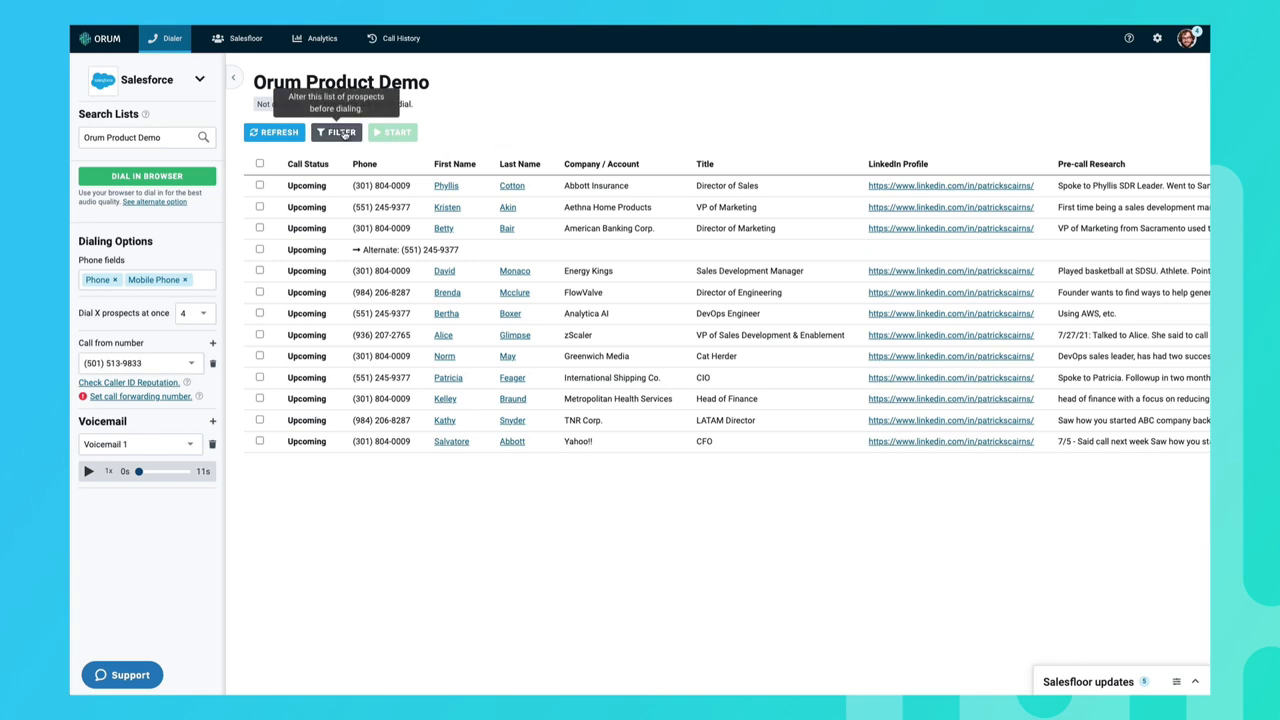
{"action": "left_click", "coordinate": [336, 132]}
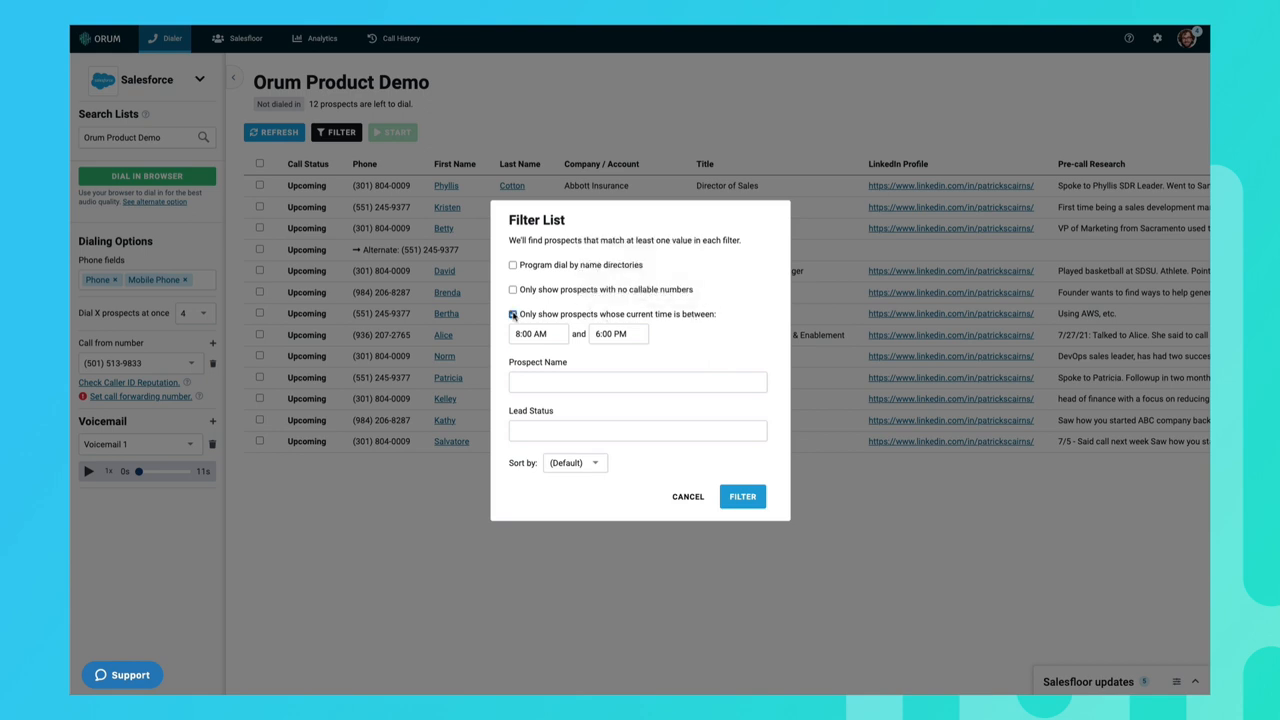
{"action": "left_click", "coordinate": [742, 496]}
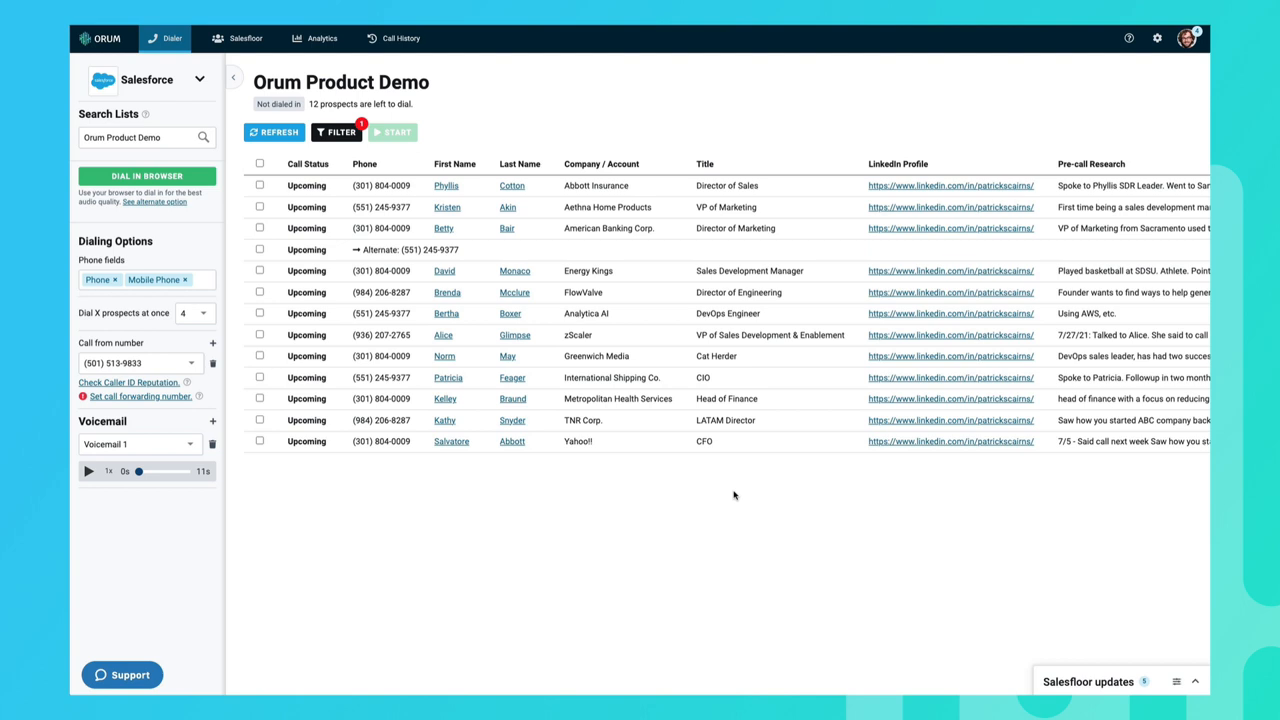
{"action": "mouse_move", "coordinate": [200, 240]}
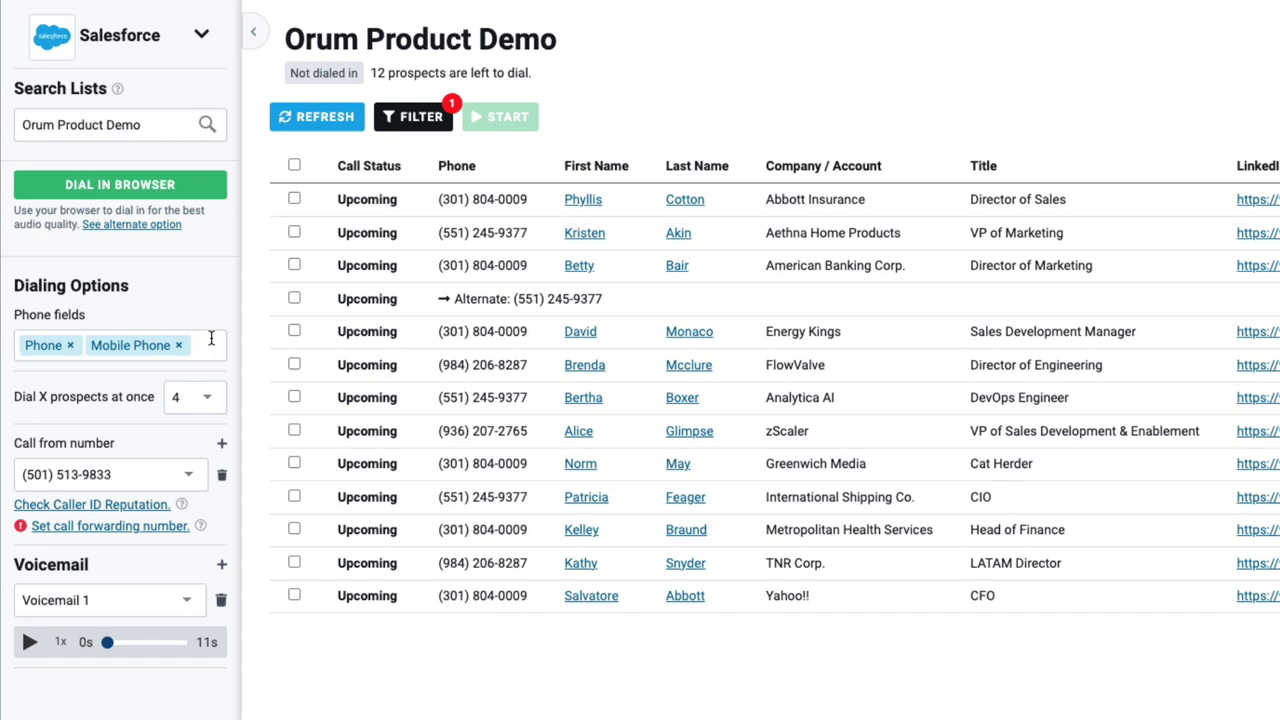
{"action": "mouse_move", "coordinate": [212, 394]}
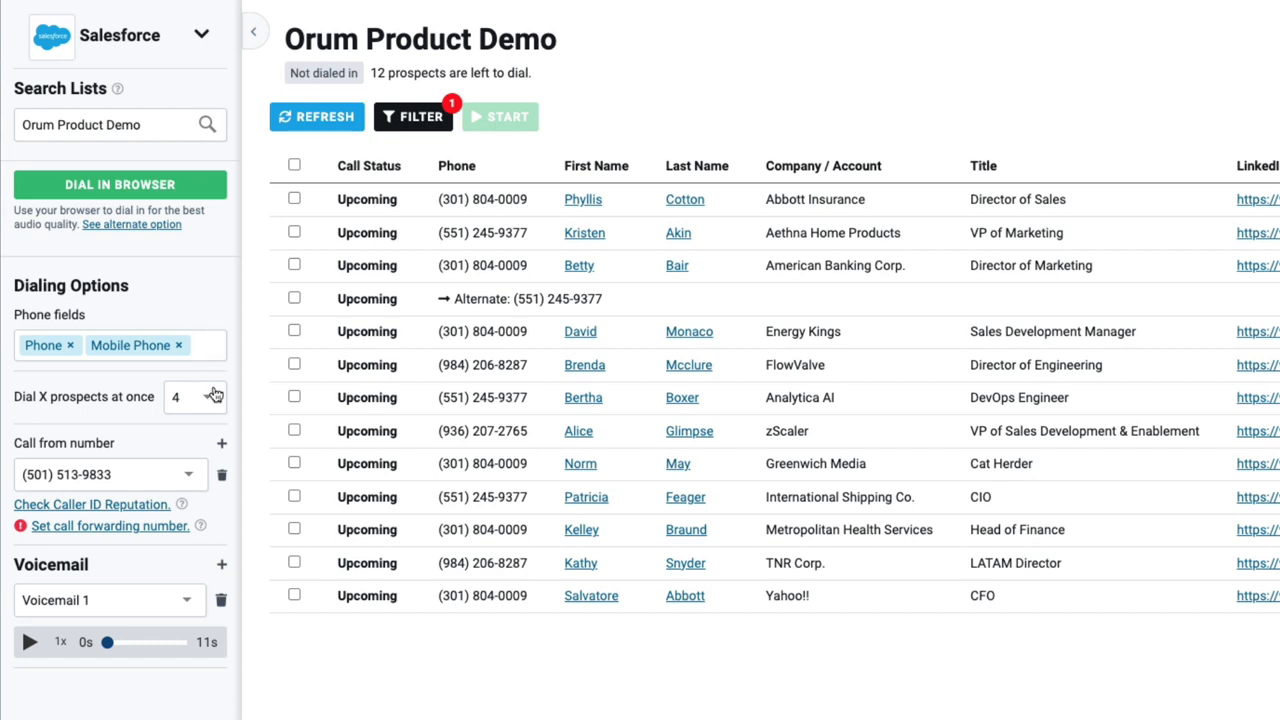
{"action": "left_click", "coordinate": [196, 396]}
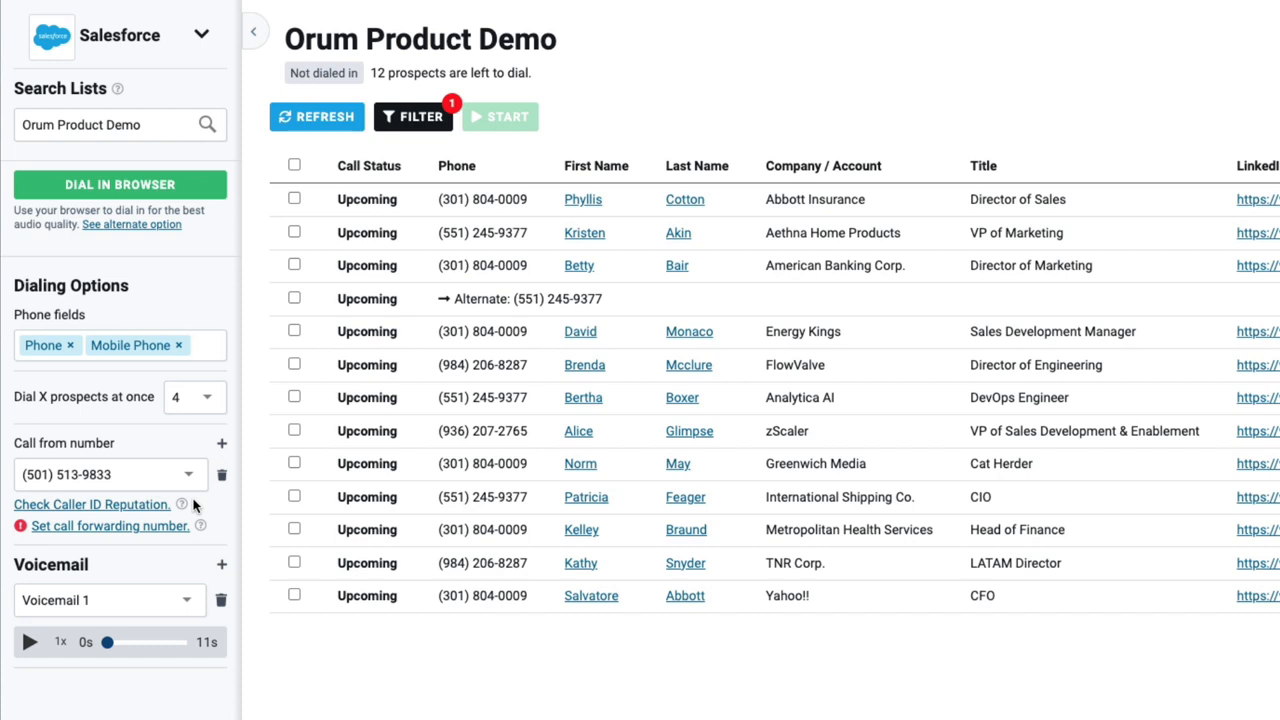
{"action": "mouse_move", "coordinate": [194, 488]}
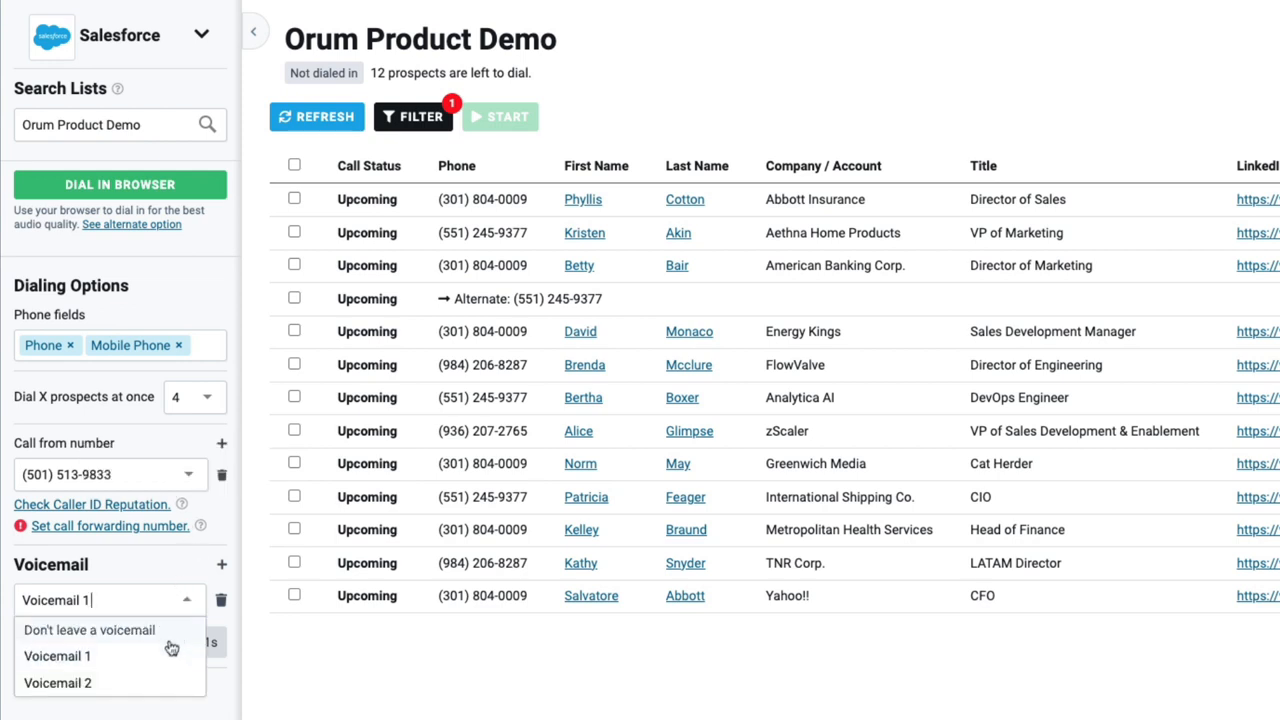
{"action": "left_click", "coordinate": [56, 656]}
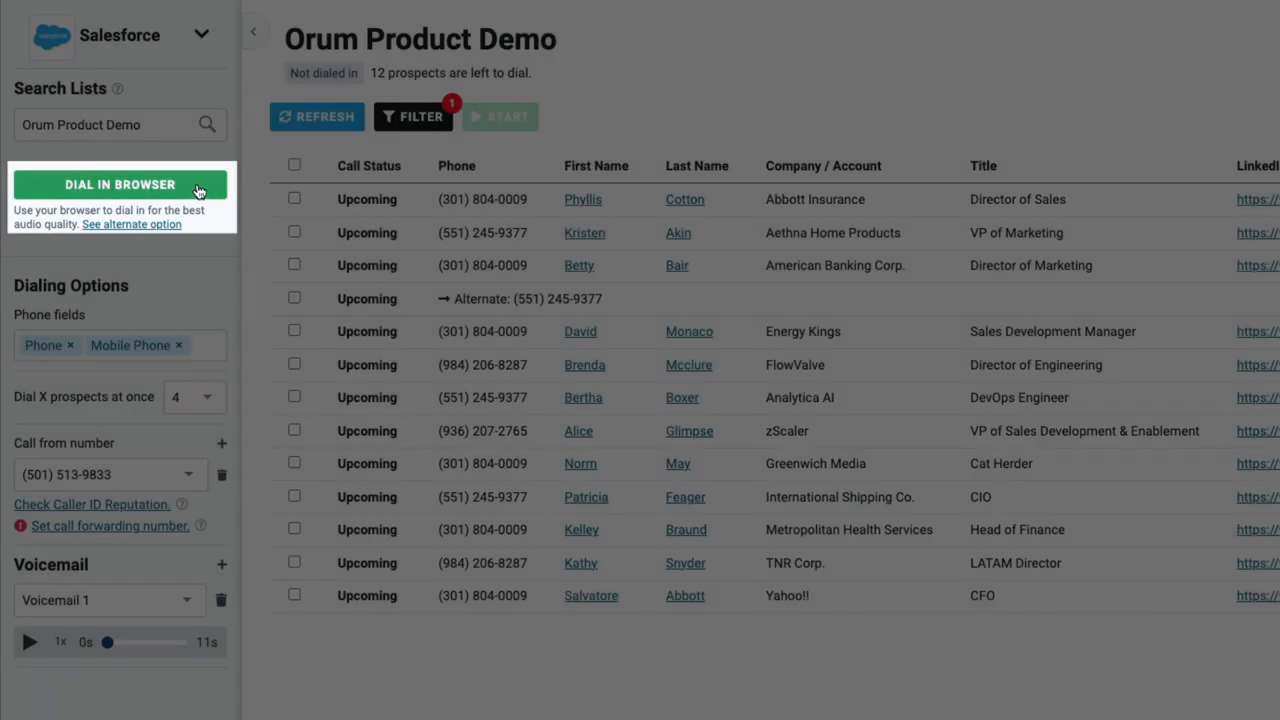
- Start a parallel dialing session through the browser until a prospect connects
{"action": "left_click", "coordinate": [120, 184]}
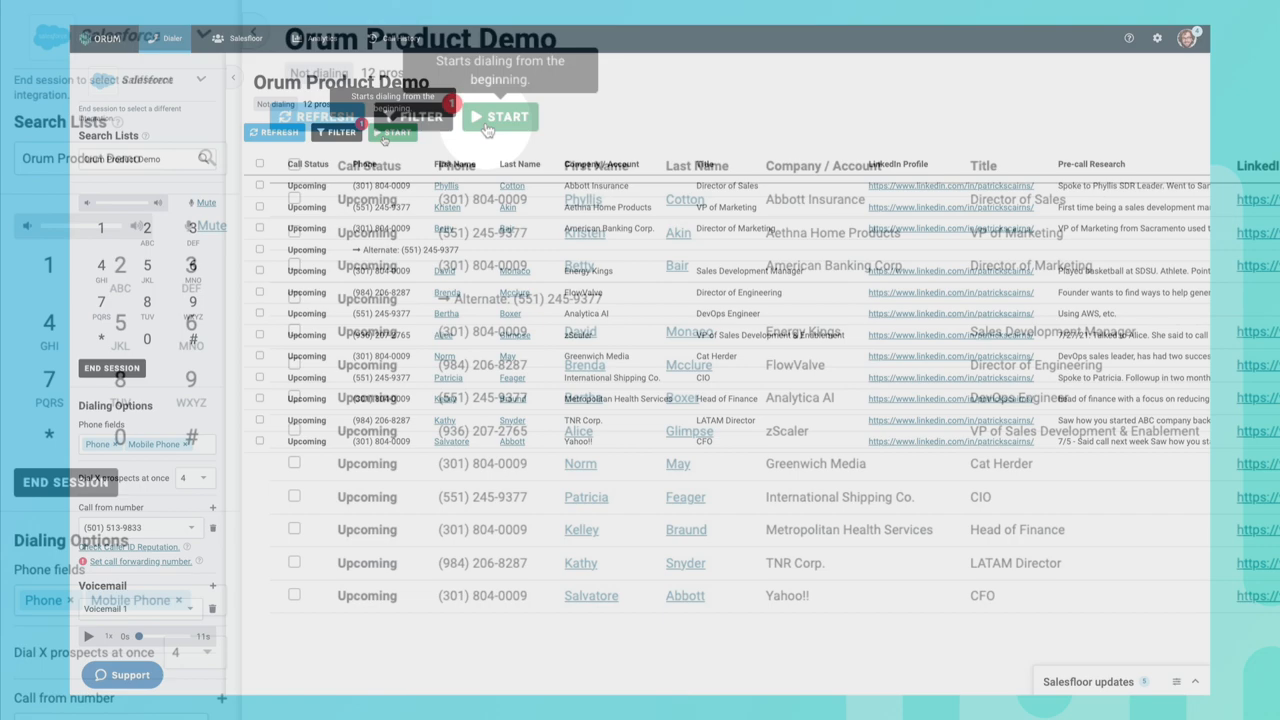
{"action": "left_click", "coordinate": [500, 116]}
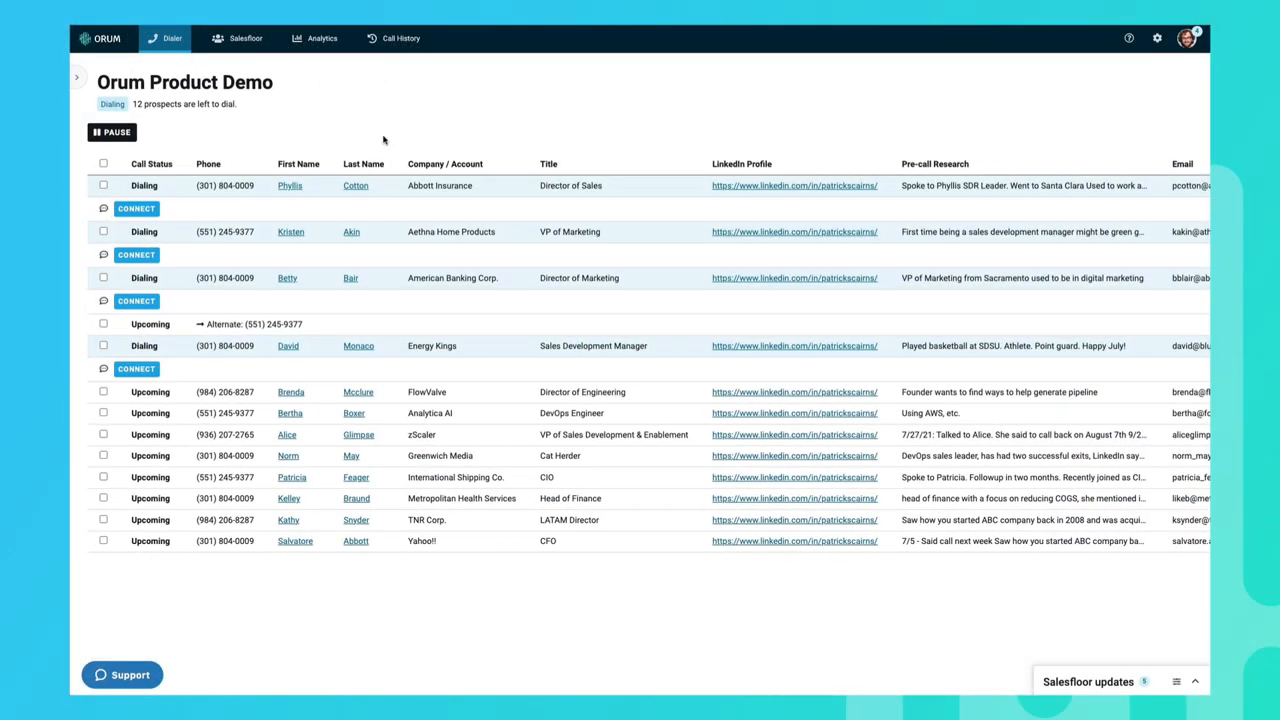
{"action": "mouse_move", "coordinate": [320, 134]}
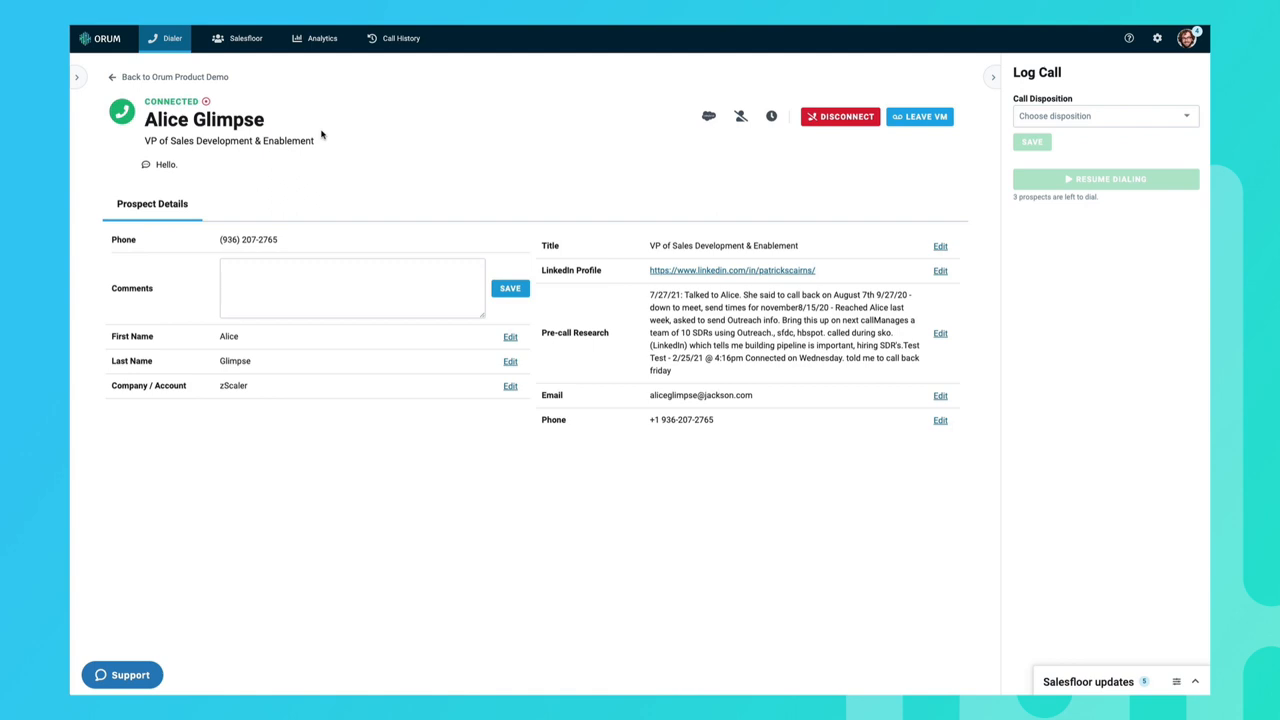
- End the call, log it as 'Answered - Booked Meeting', and resume dialing
{"action": "left_click", "coordinate": [840, 116]}
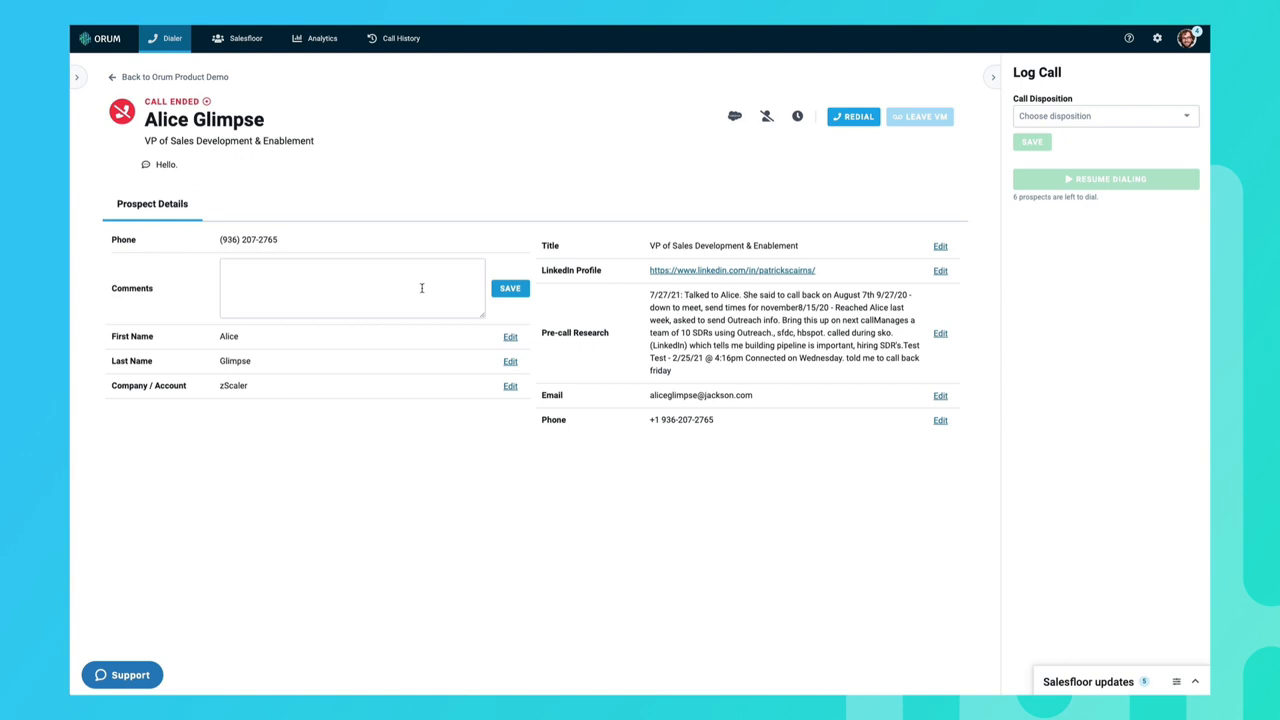
{"action": "left_click", "coordinate": [1100, 116]}
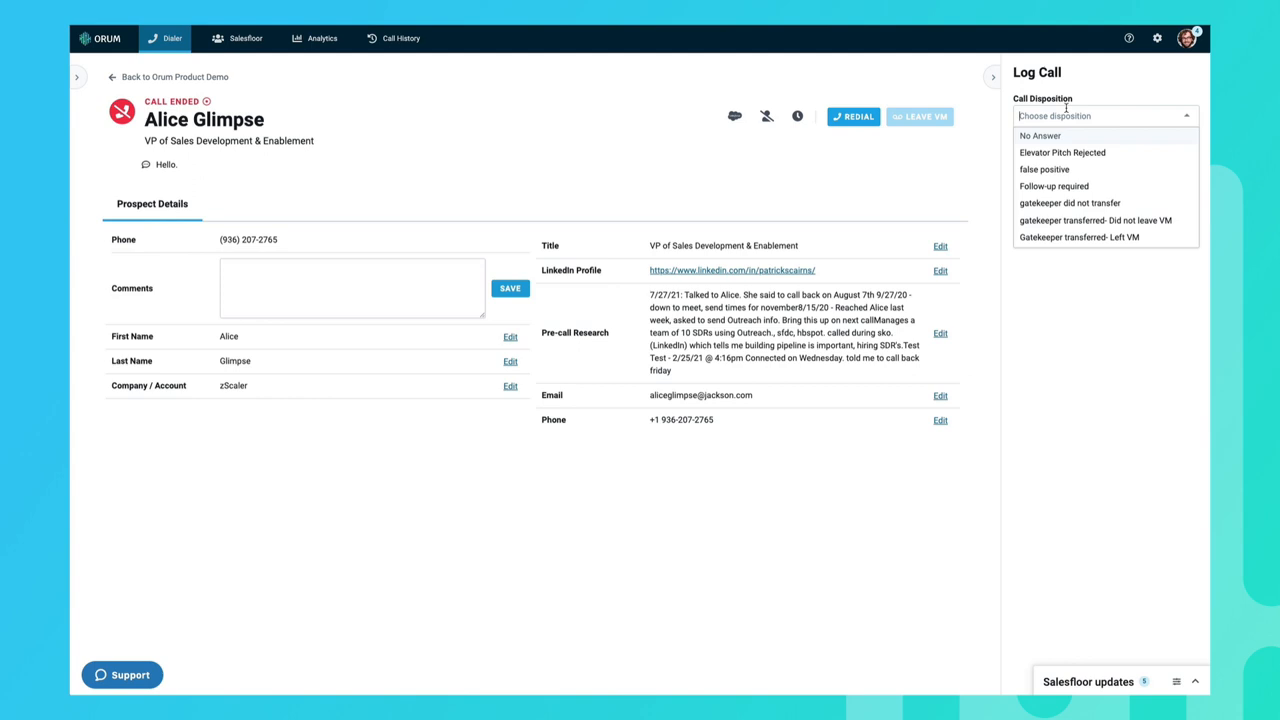
{"action": "mouse_move", "coordinate": [1052, 186]}
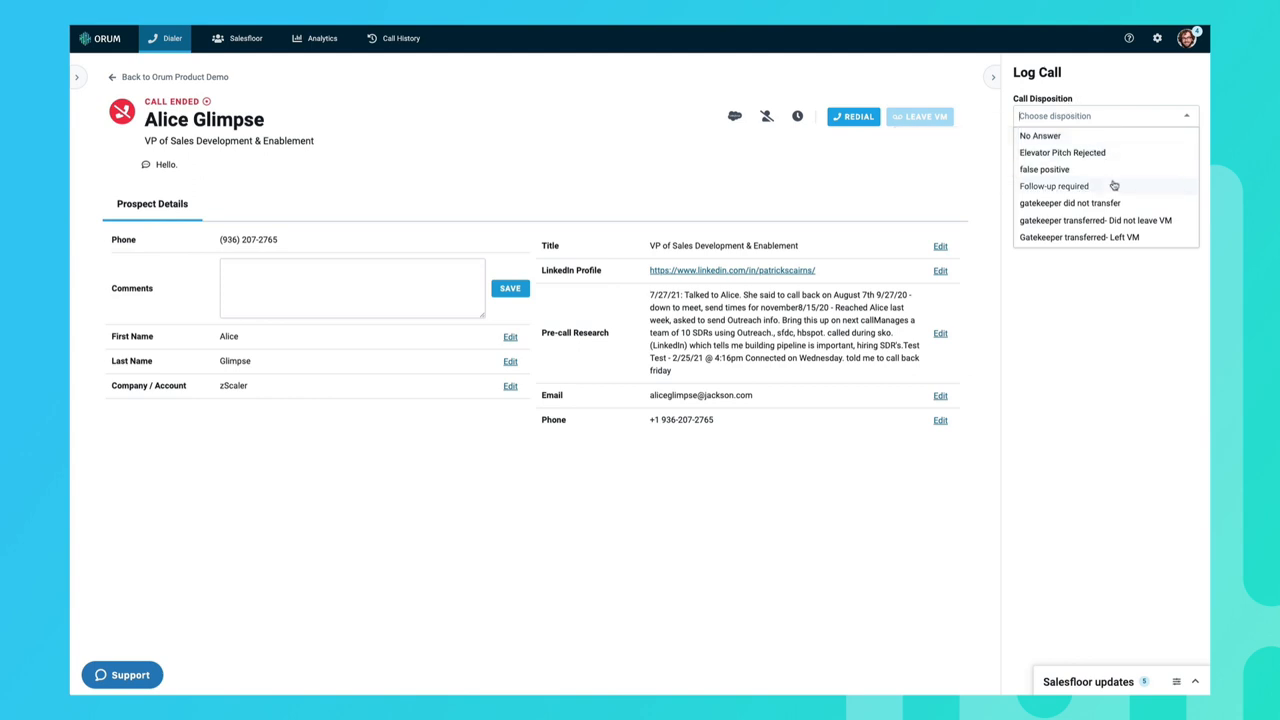
{"action": "scroll", "scroll_direction": "down", "scroll_amount": 3}
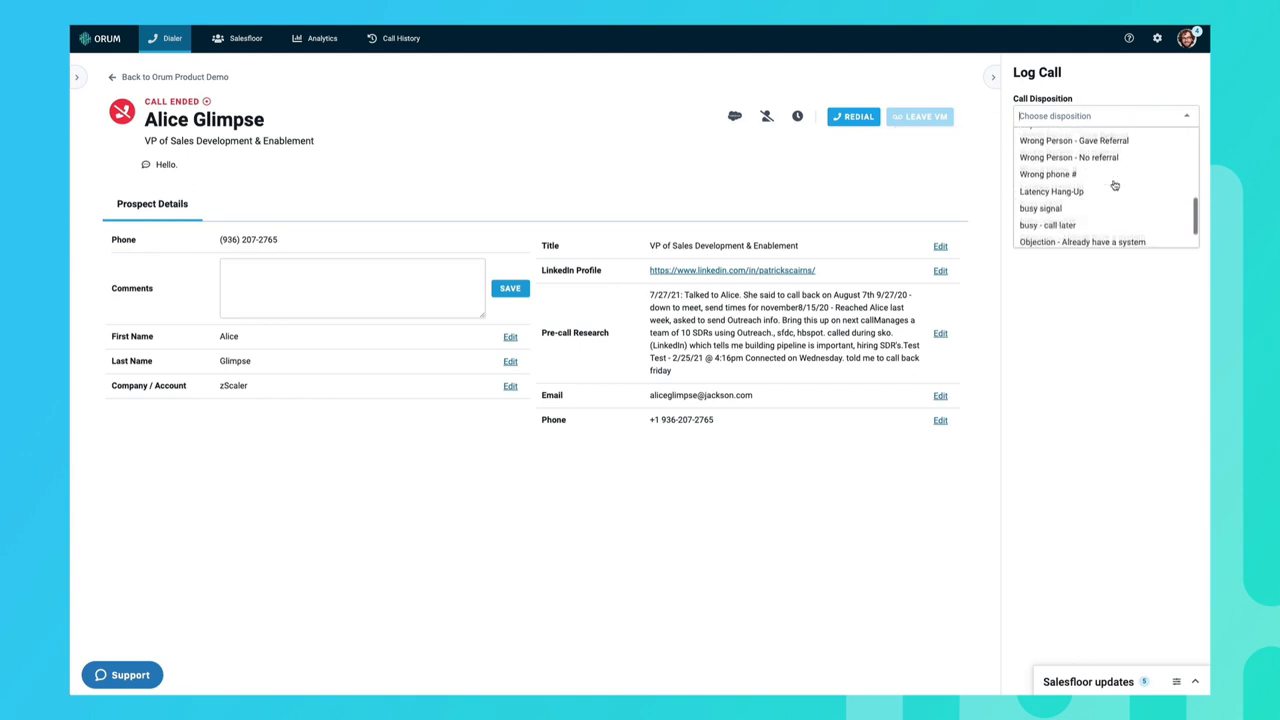
{"action": "scroll", "scroll_direction": "down", "scroll_amount": 3}
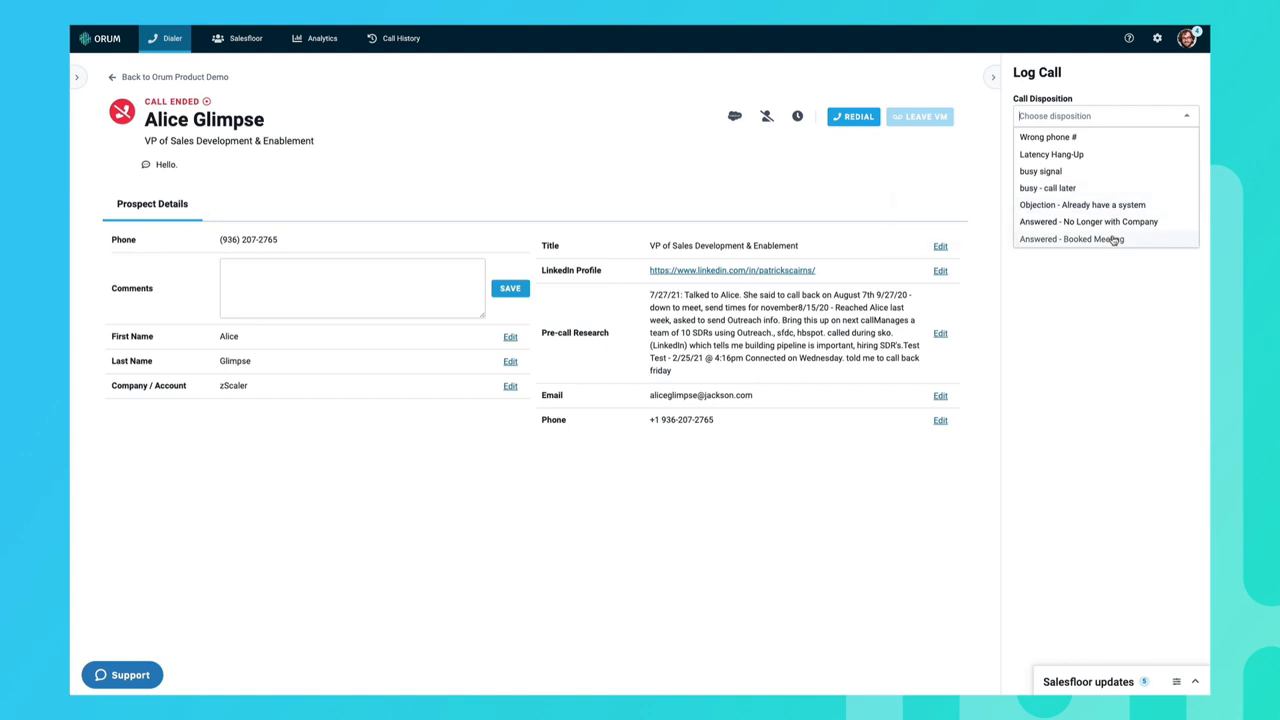
{"action": "left_click", "coordinate": [1072, 240]}
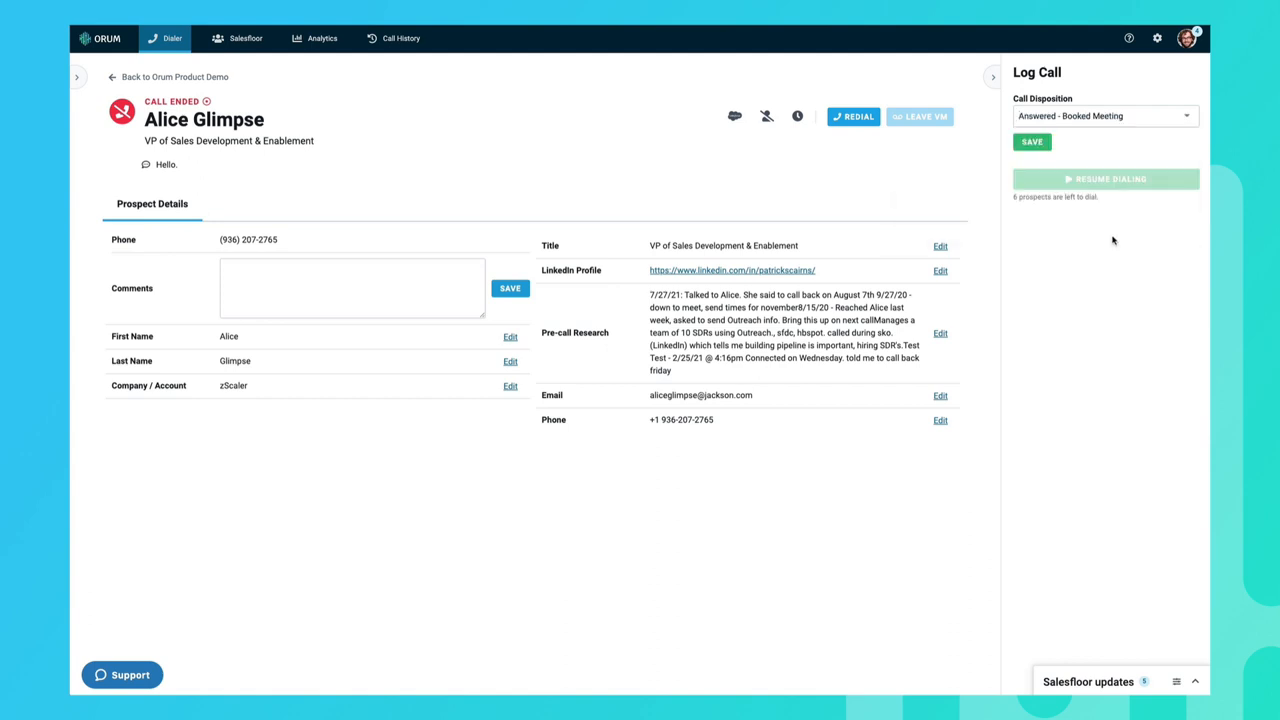
{"action": "left_click", "coordinate": [1032, 140]}
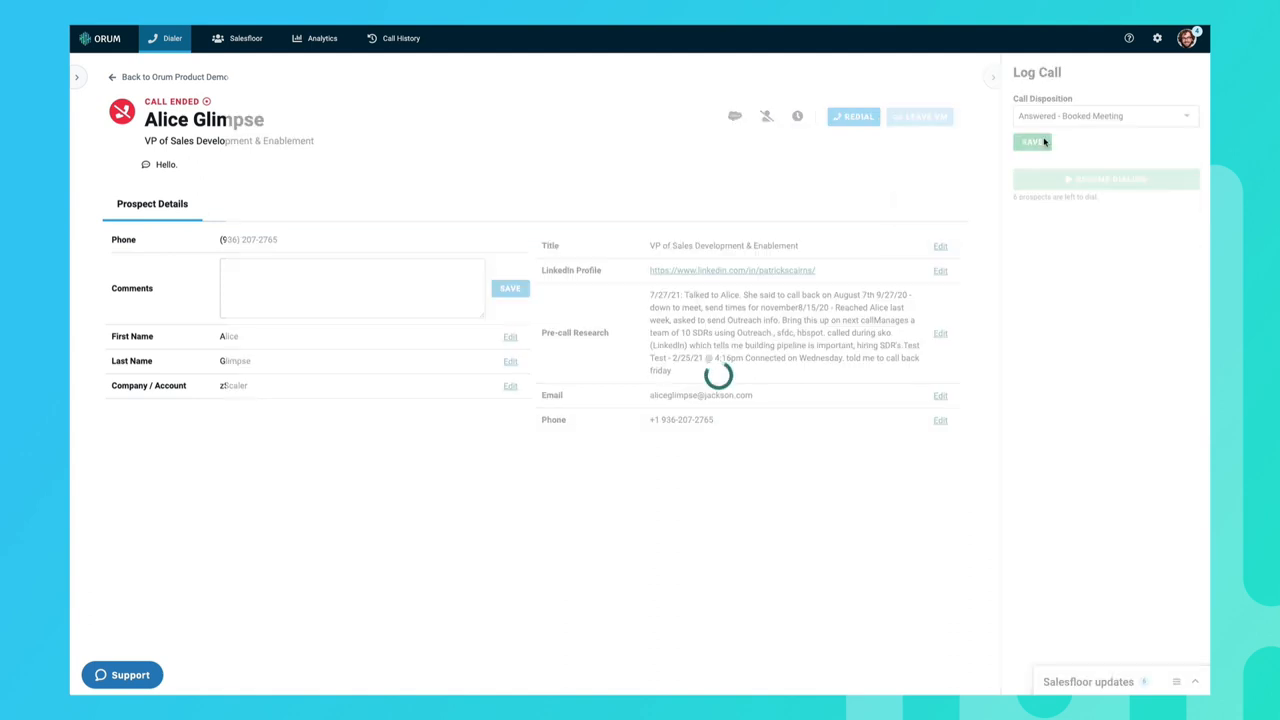
{"action": "left_click", "coordinate": [1032, 142]}
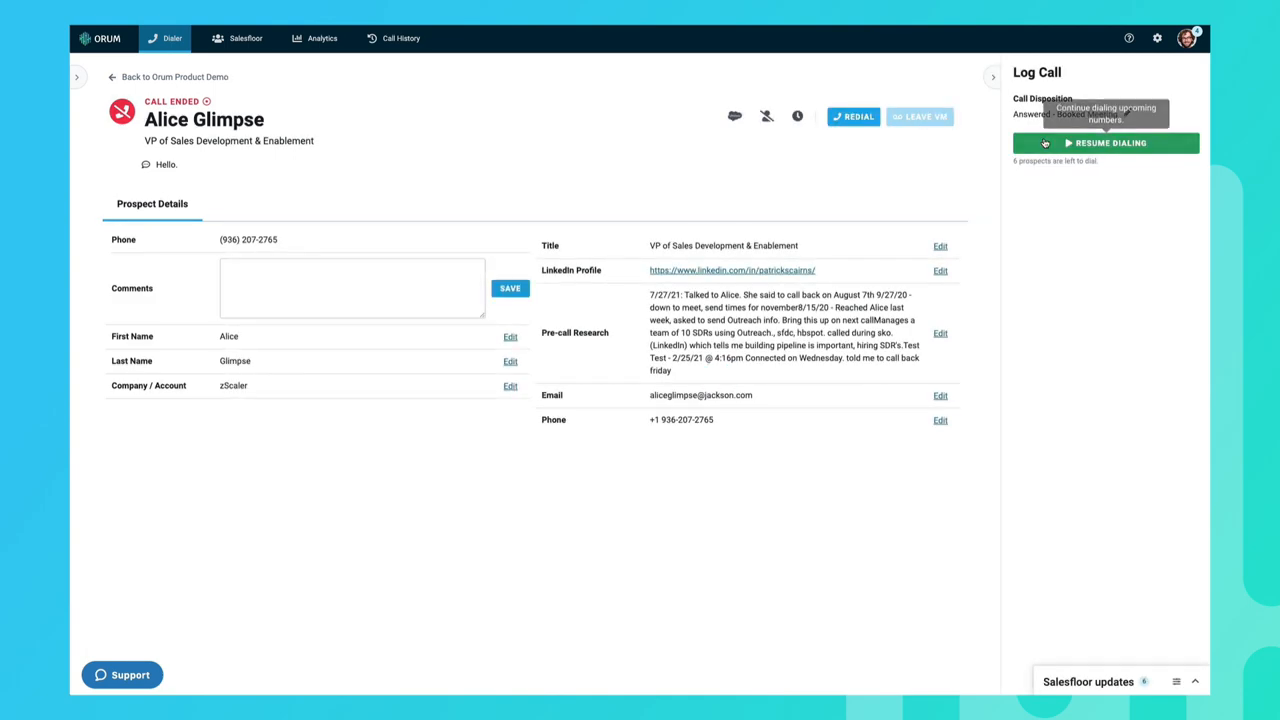